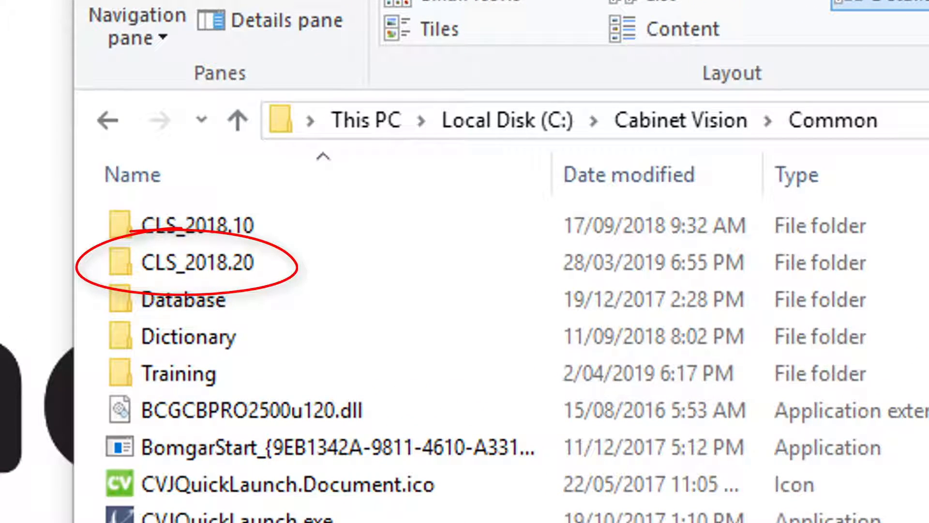
# Step: Open the CLS_2018.20 folder under C:\Cabinet Vision\Common, showing licenses.exe
pyautogui.doubleClick(197, 262)
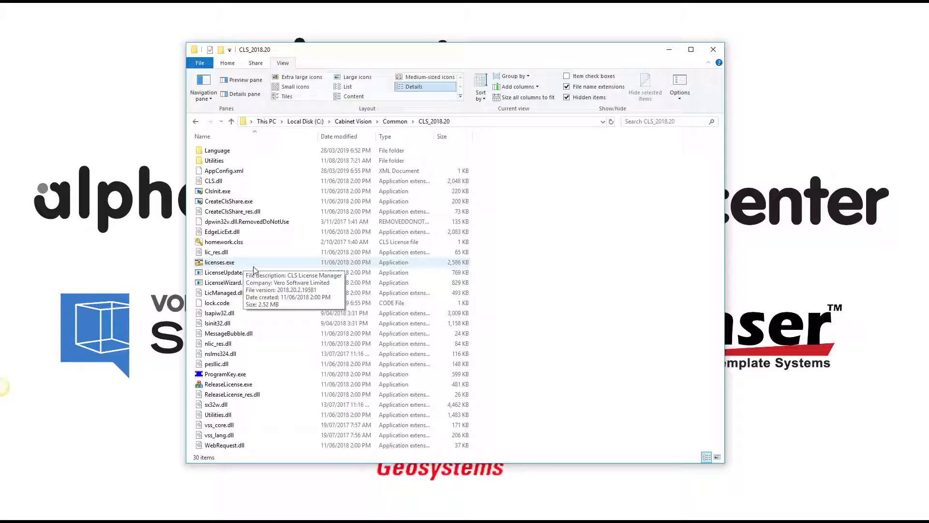
pyautogui.rightClick(220, 262)
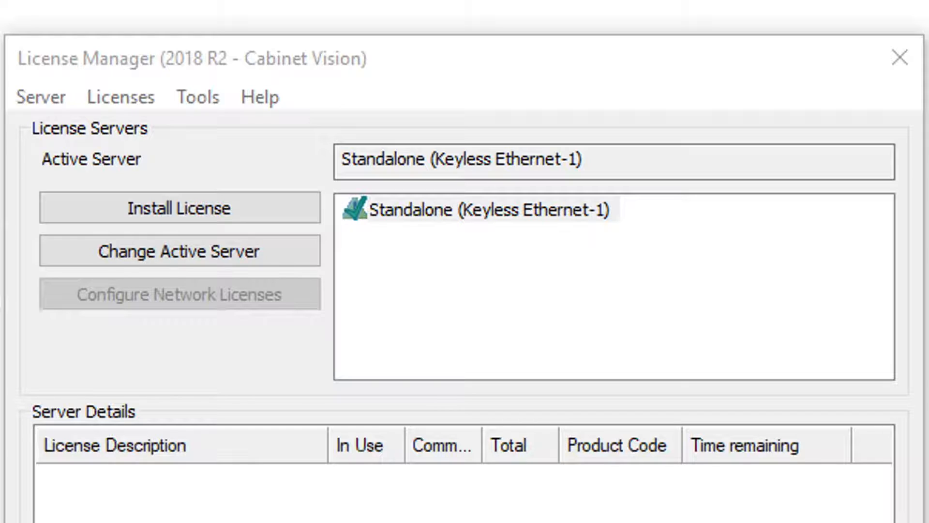
# Step: Run Search Standalone from the Server menu so four standalone servers are listed
pyautogui.click(41, 97)
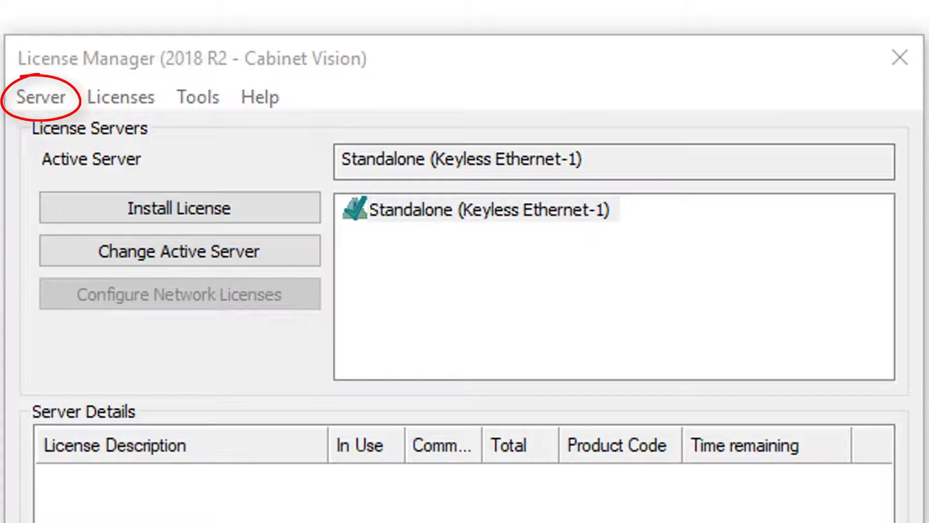
pyautogui.click(41, 96)
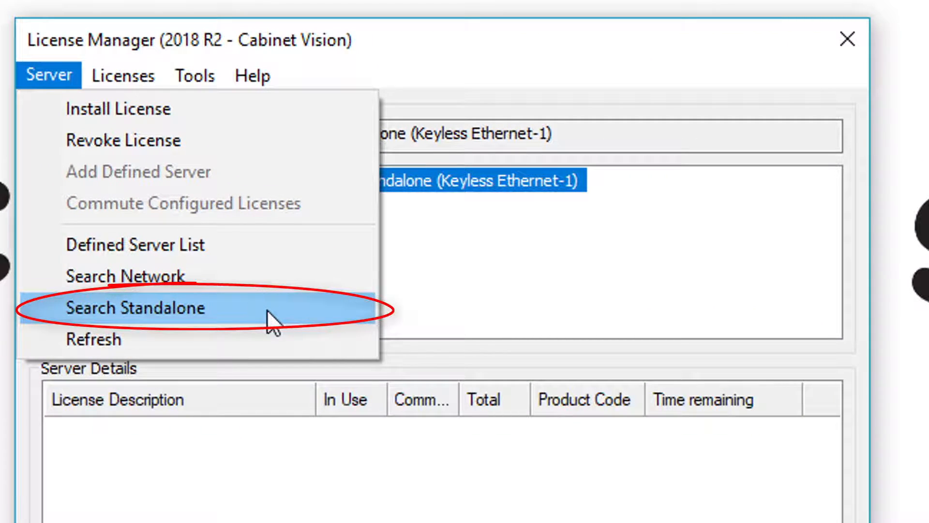
pyautogui.click(136, 307)
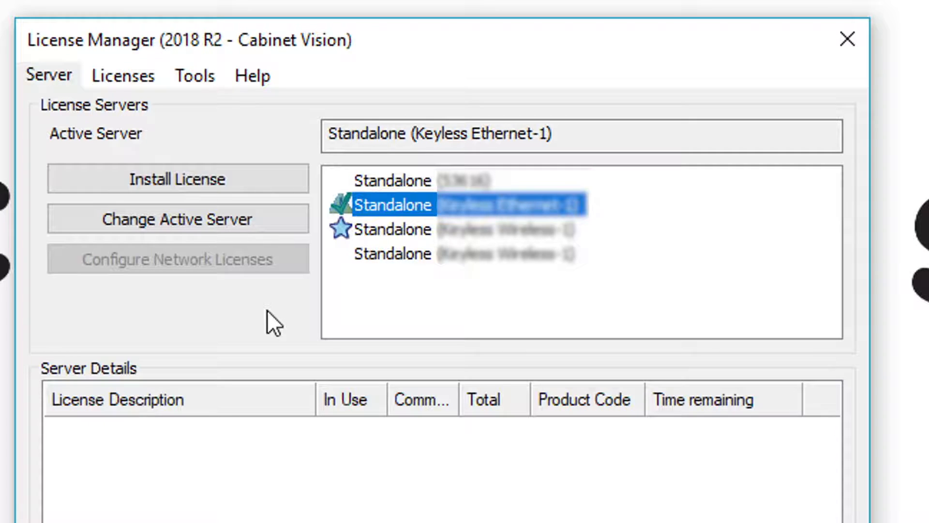
pyautogui.moveTo(648, 308)
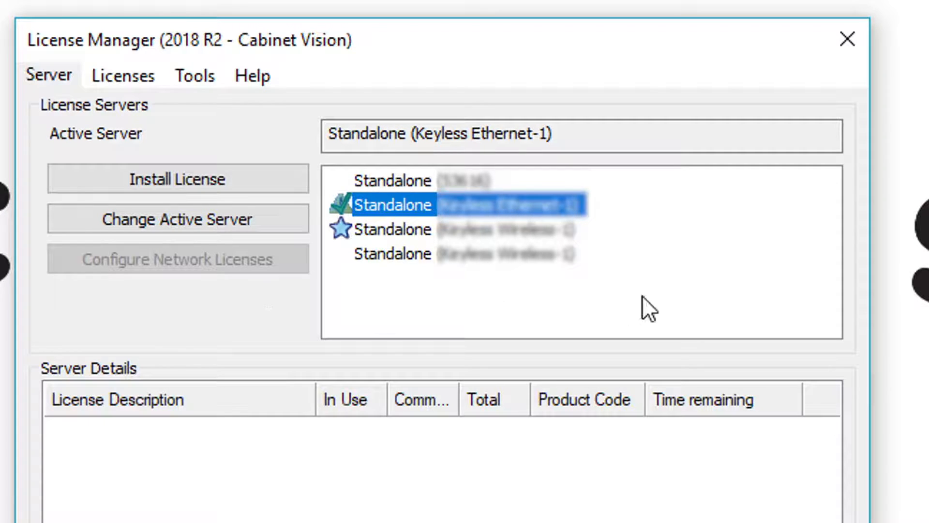
pyautogui.moveTo(668, 230)
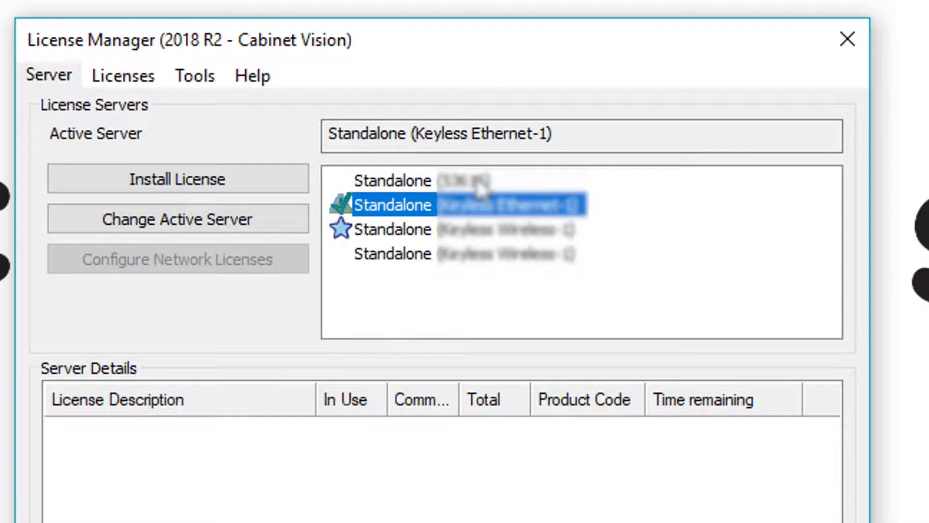
# Step: Make the first standalone key the active server and confirm the change
pyautogui.click(391, 180)
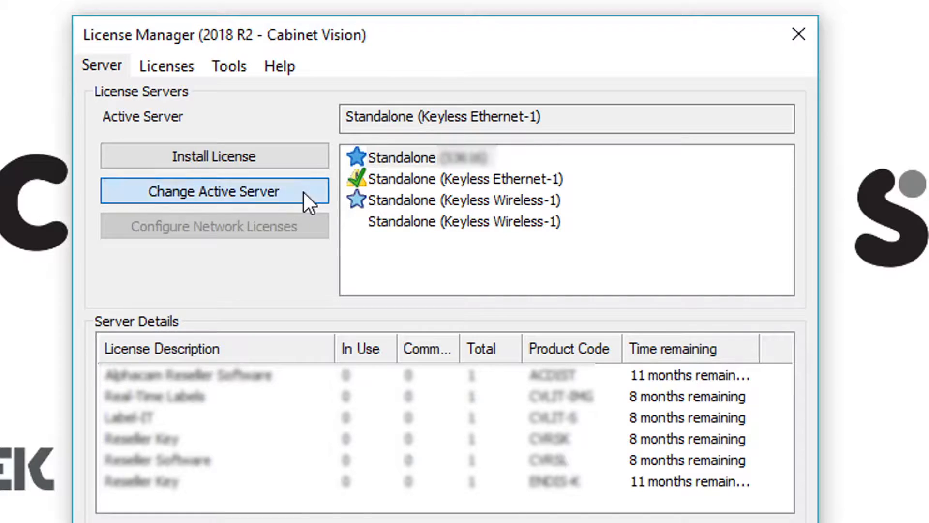
pyautogui.click(214, 190)
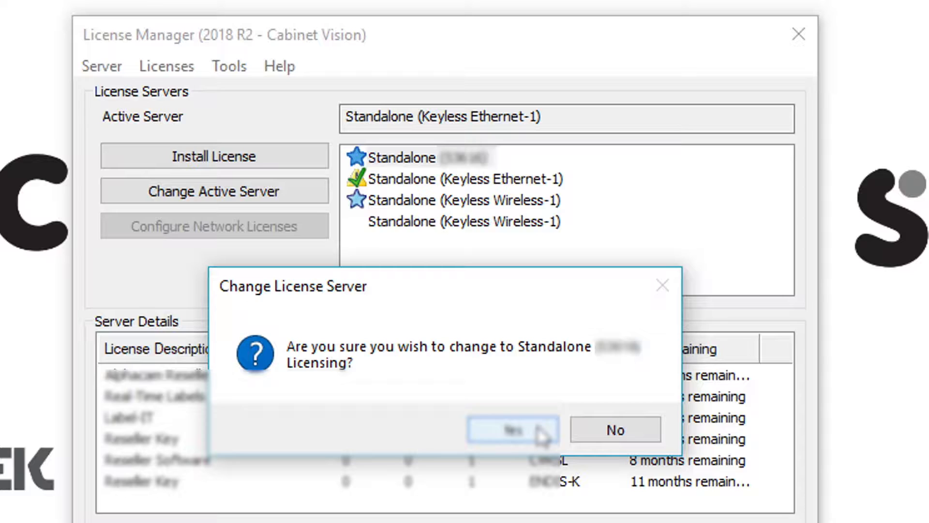
pyautogui.click(506, 429)
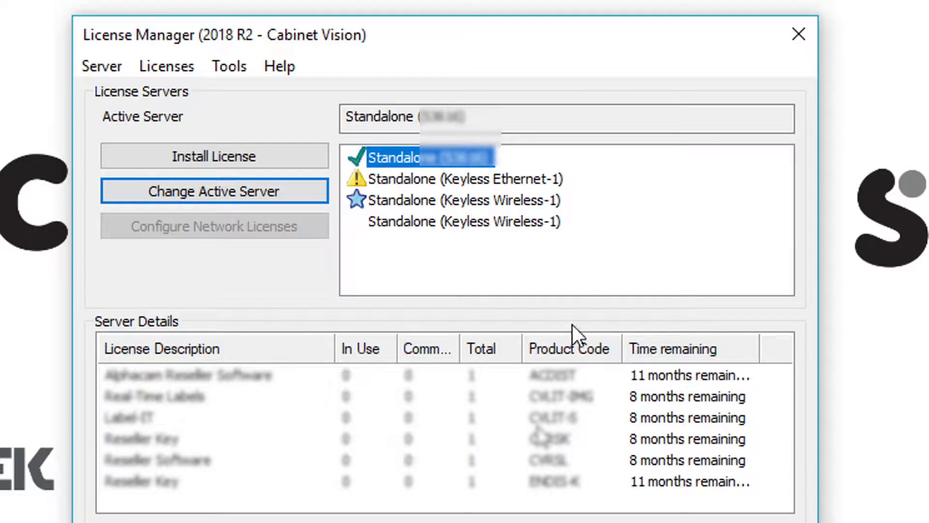